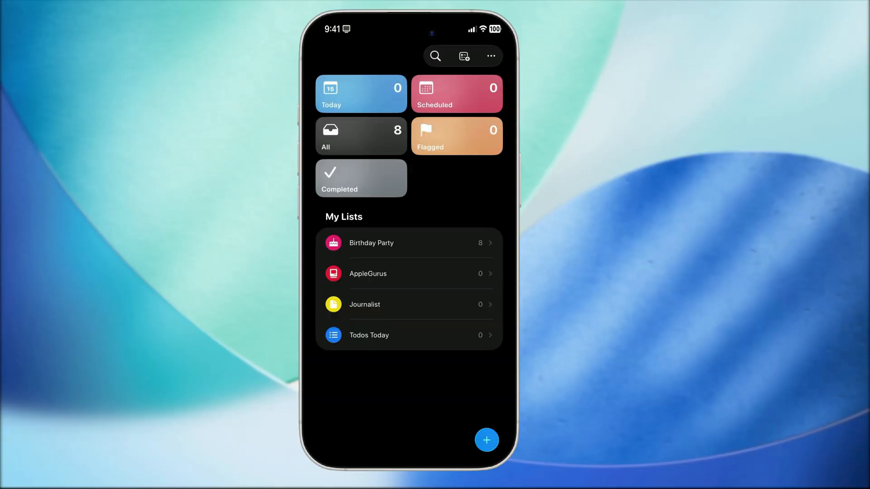
Add a 'Pick up laundry' reminder to the Birthday Party list
left_click(486, 440)
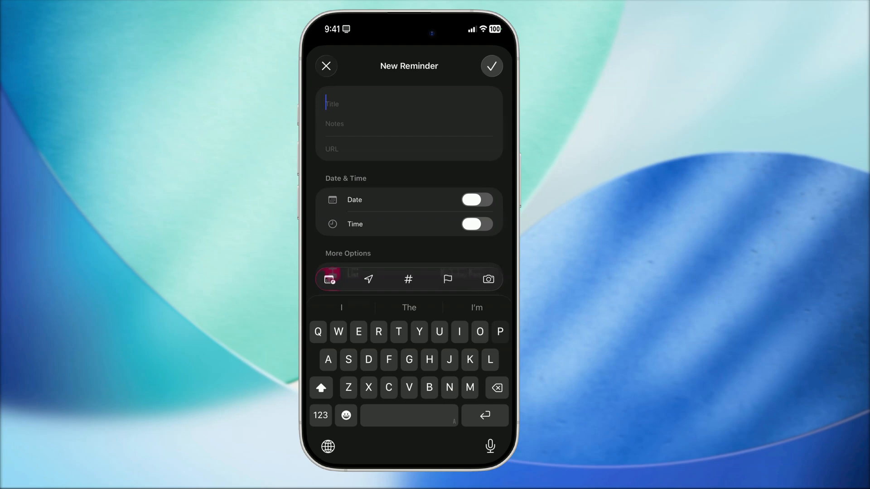
type("Pick up laundry")
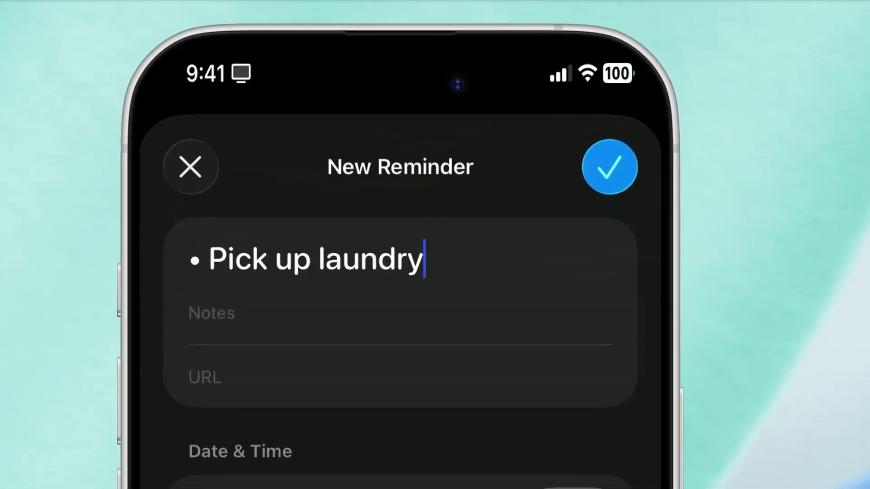
left_click(608, 166)
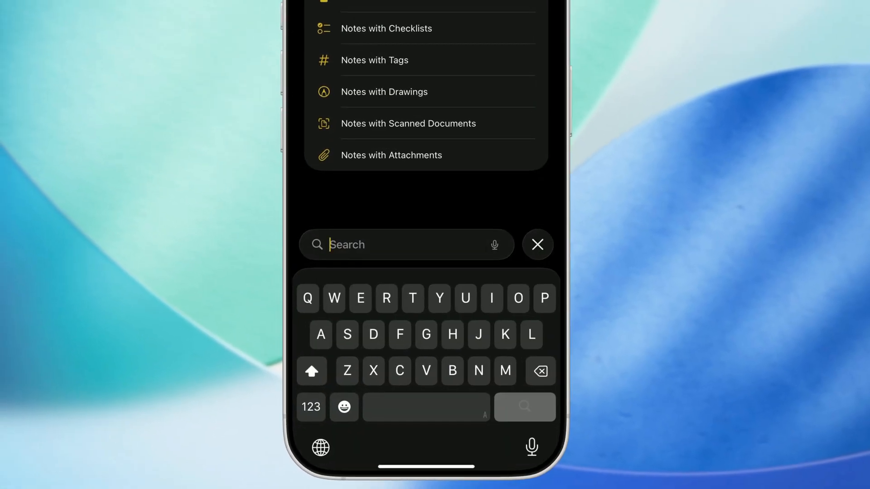
left_click(537, 244)
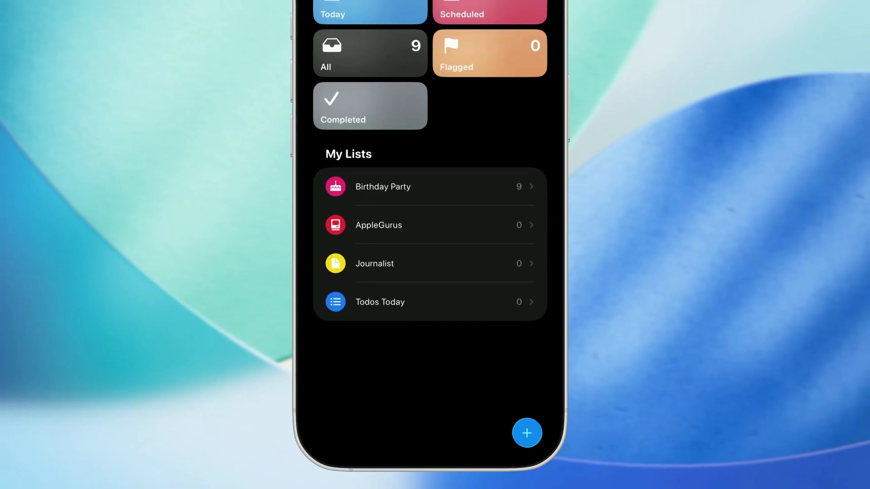
left_click(526, 432)
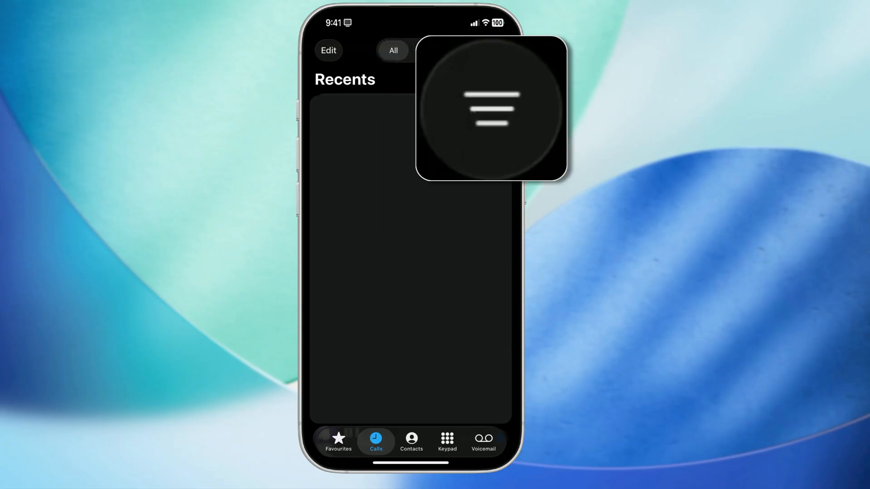
Switch to Notes and create a new note beginning with 'Sub'
left_click(490, 108)
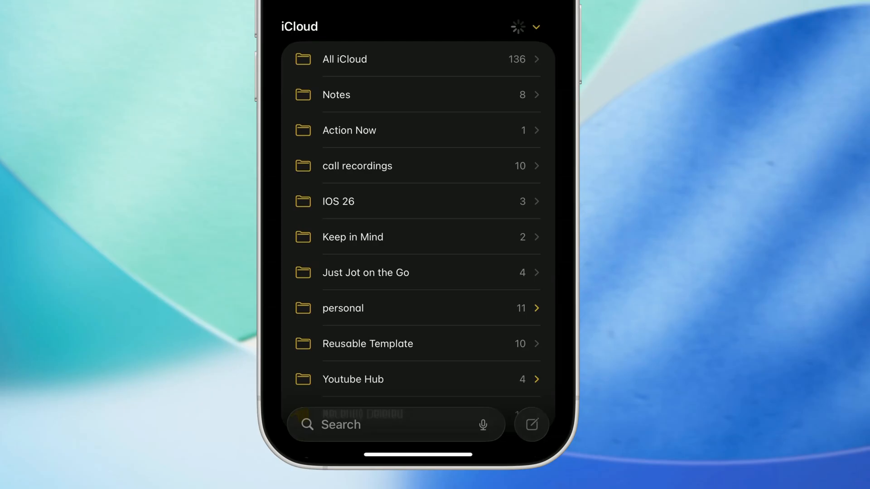
left_click(529, 424)
type("Sub")
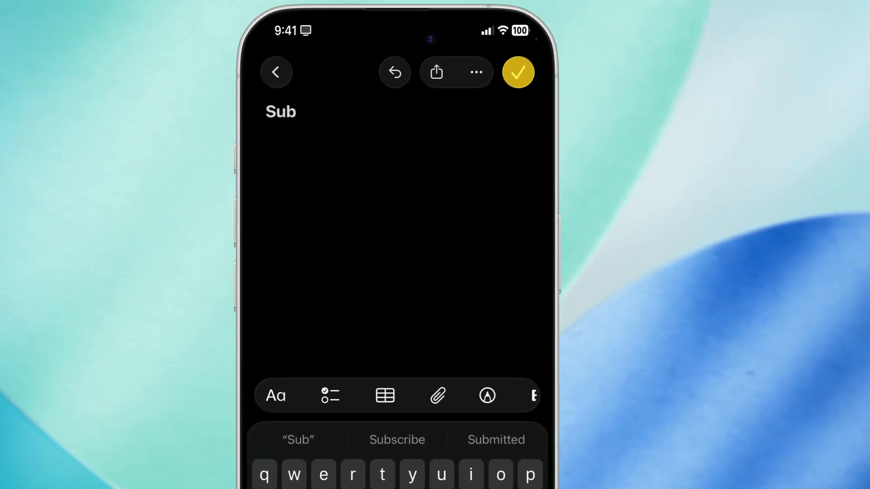
Complete the note title as 'Subscribe' and expand that word's full action menu
left_click(397, 439)
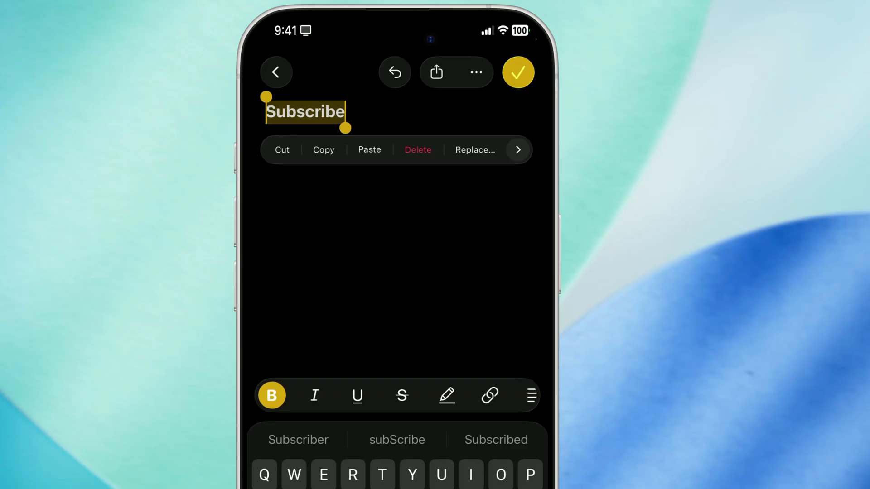
left_click(517, 150)
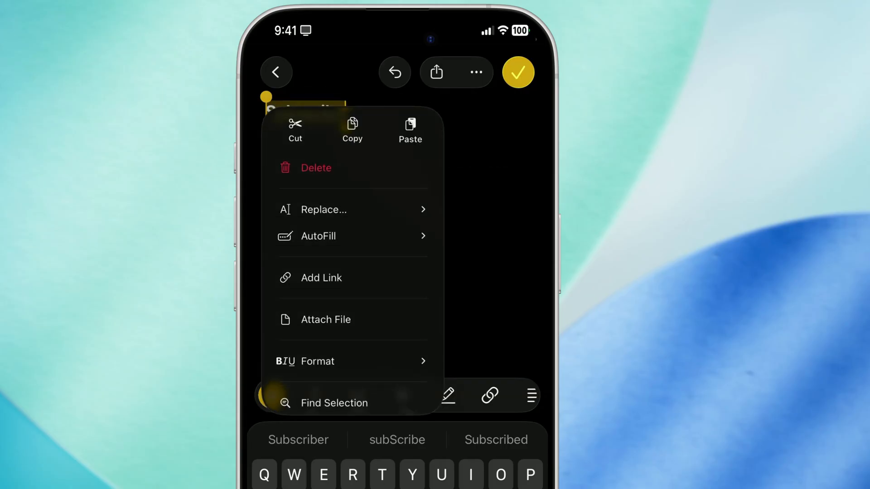
scroll("down", 3)
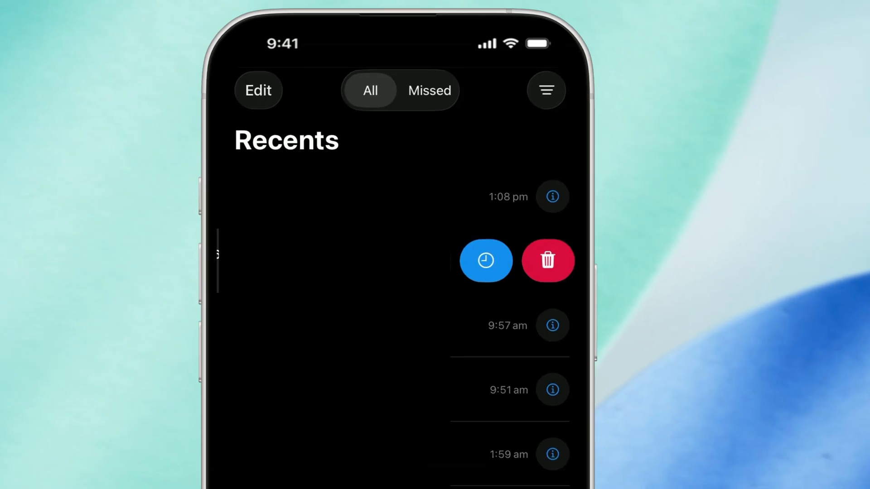
Reveal a recent call's Remind Me and Delete actions, leading to a call with Partner
left_click(484, 261)
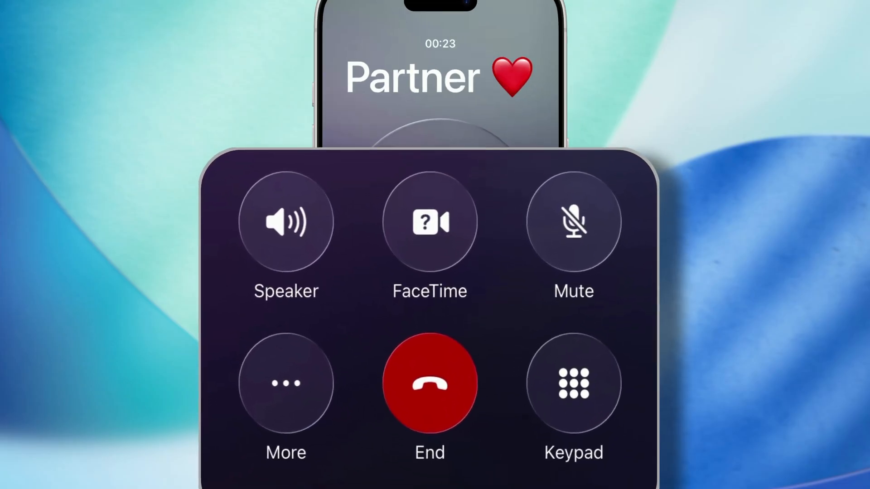
View the Speaker, FaceTime, Mute, More, End and Keypad controls during the Partner call
left_click(285, 383)
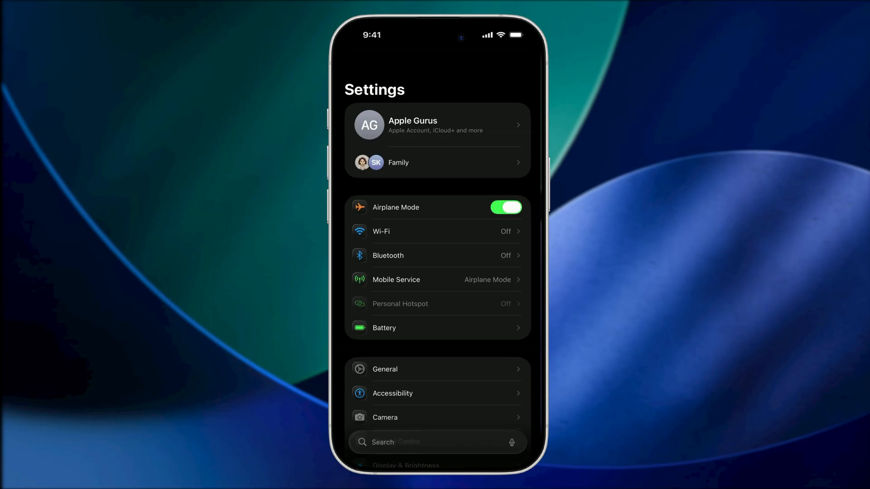
Search Settings for 'Phone' and open the Phone settings result
type("Phone")
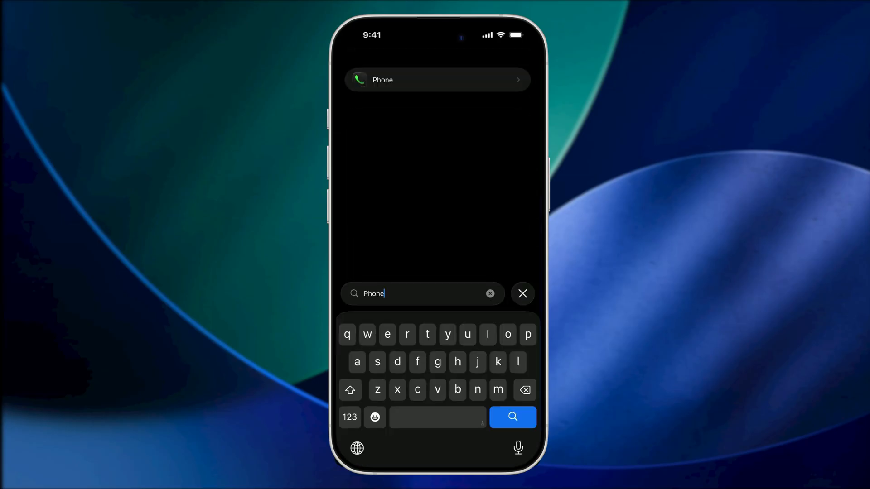
left_click(436, 80)
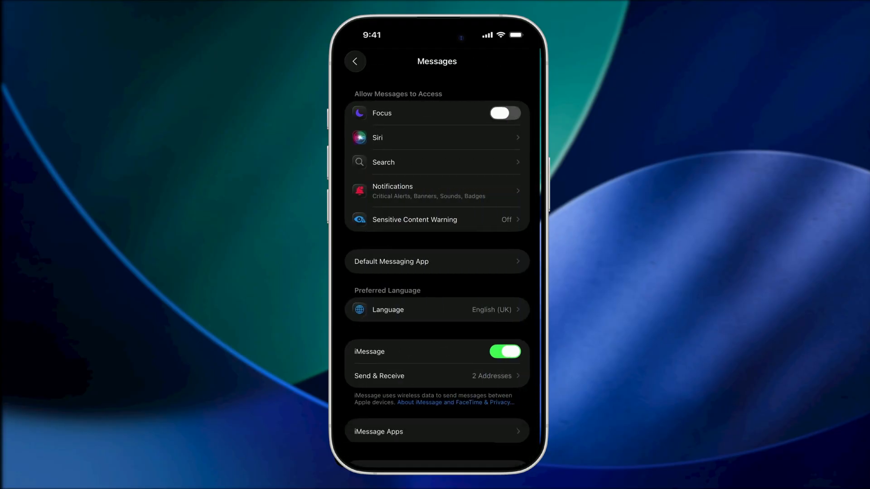
Switch on Screen Unknown Senders in Settings > Messages
scroll("down", 3)
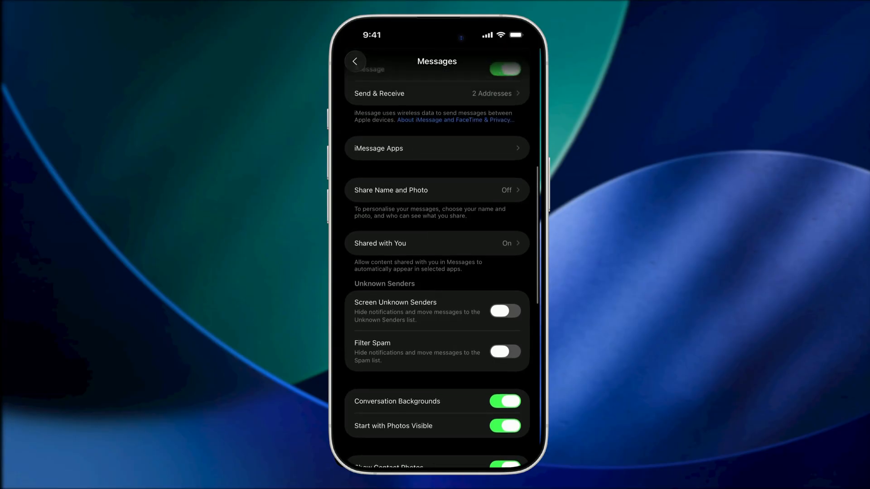
left_click(503, 311)
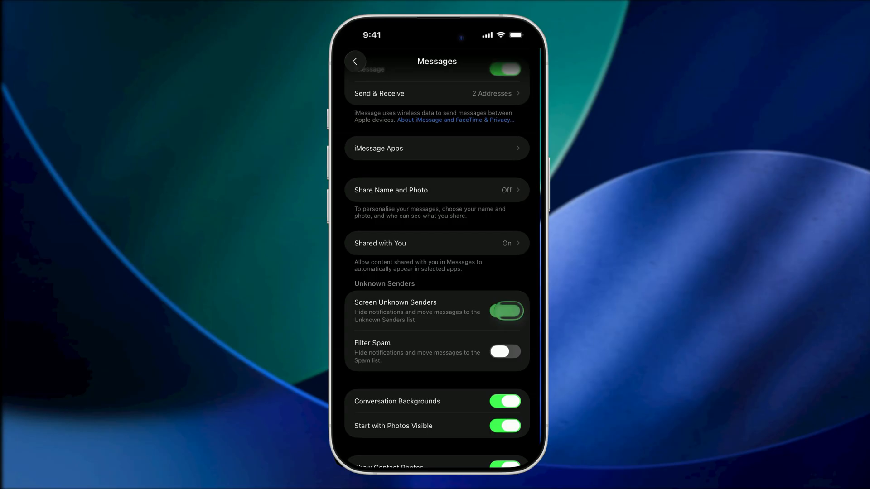
scroll("down", 3)
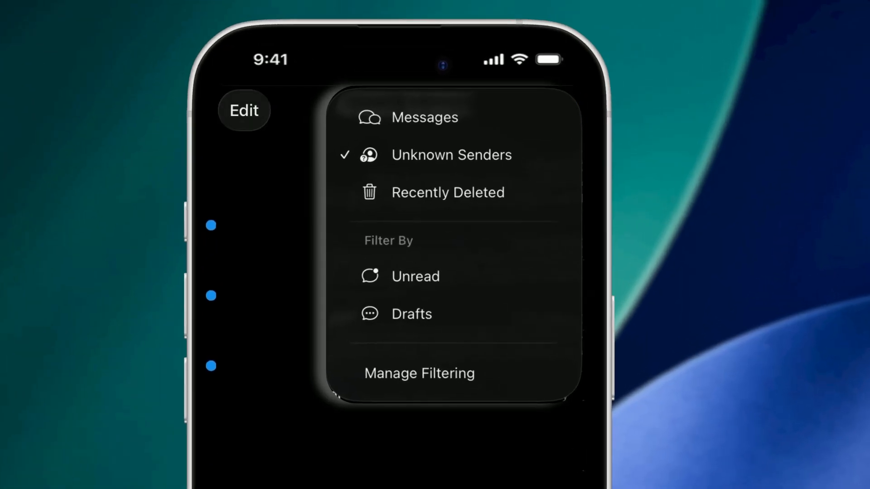
Filter the Messages conversation list to Unknown Senders
left_click(243, 110)
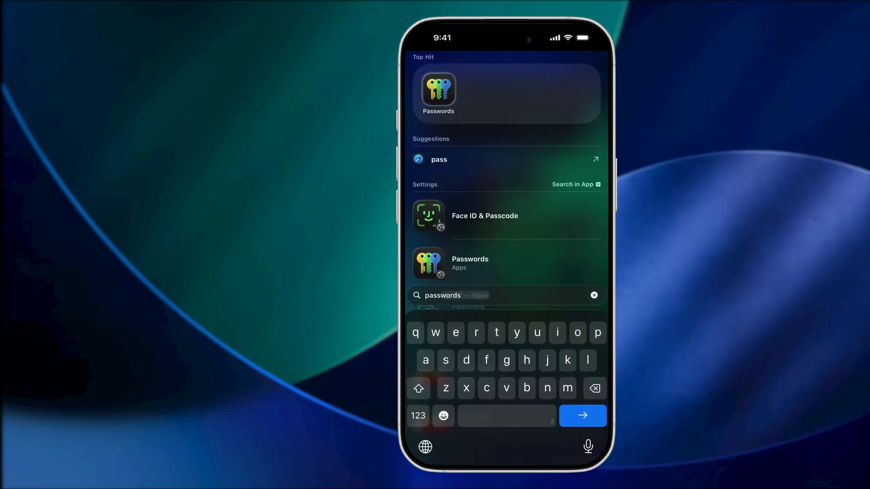
Open the Passwords app from the Spotlight top hit and unlock it
left_click(437, 92)
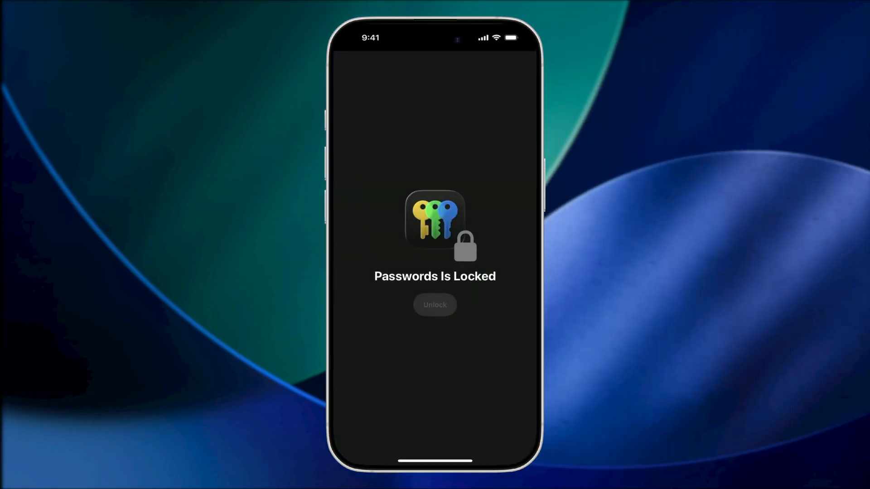
left_click(435, 305)
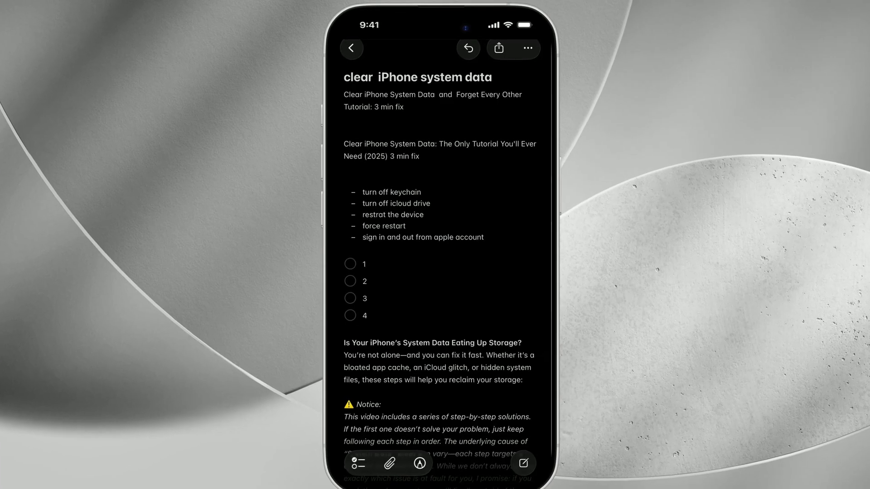
Edit the 'clear iPhone system data' note body and scroll to its checklist
left_click(497, 47)
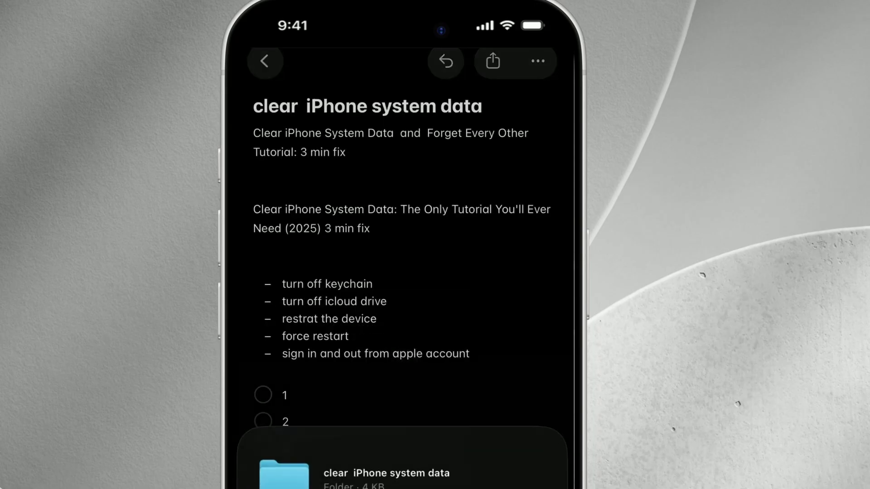
scroll("down", 3)
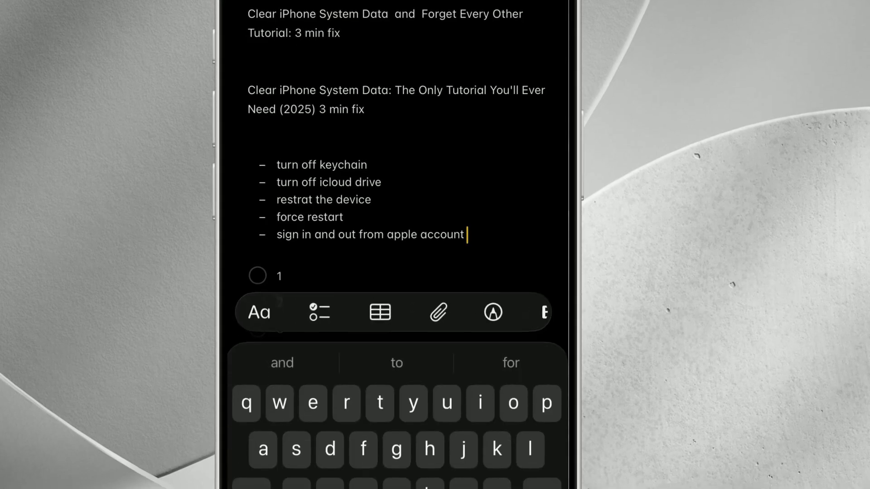
left_click(258, 312)
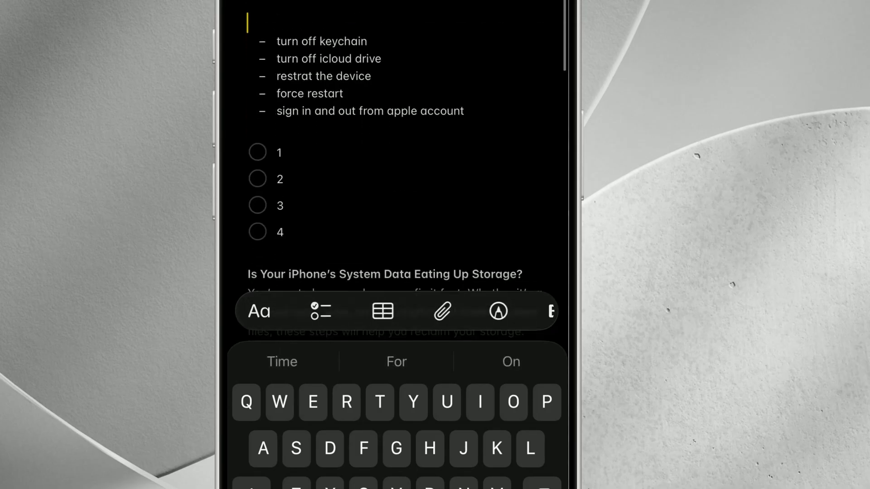
left_click(256, 153)
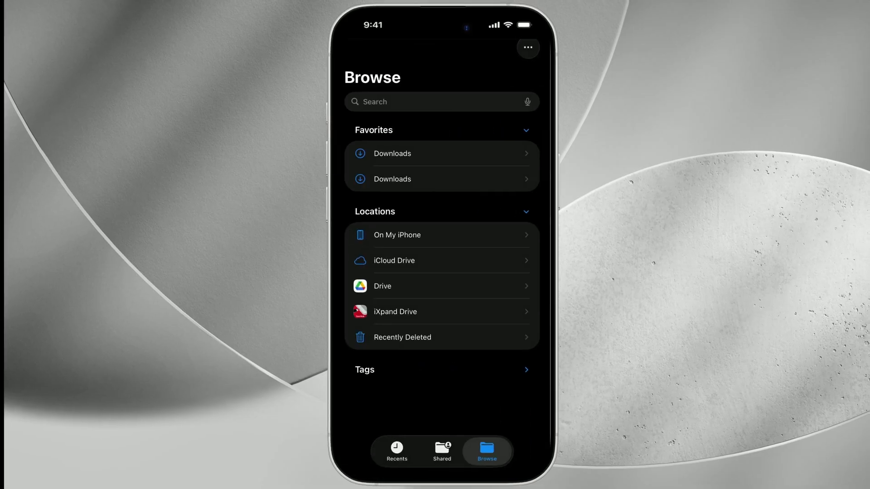
In On My iPhone, expand the Downloads, Test and Start folders in place to show their files
left_click(396, 235)
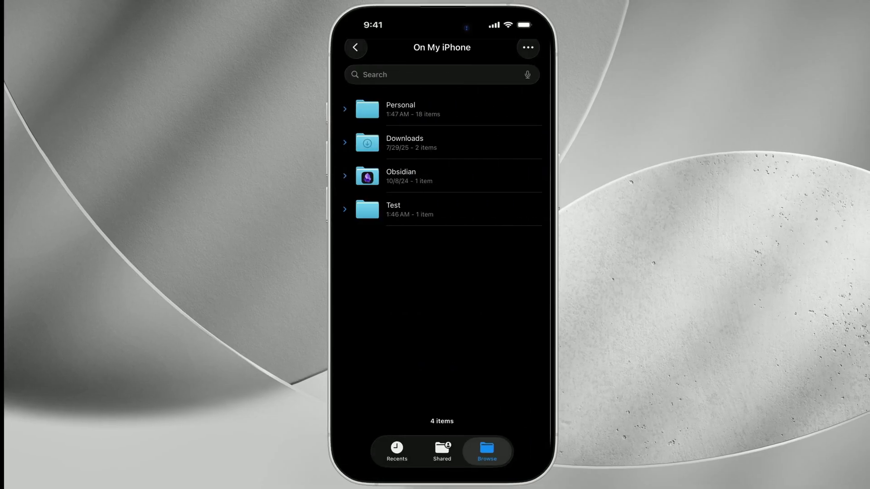
left_click(344, 142)
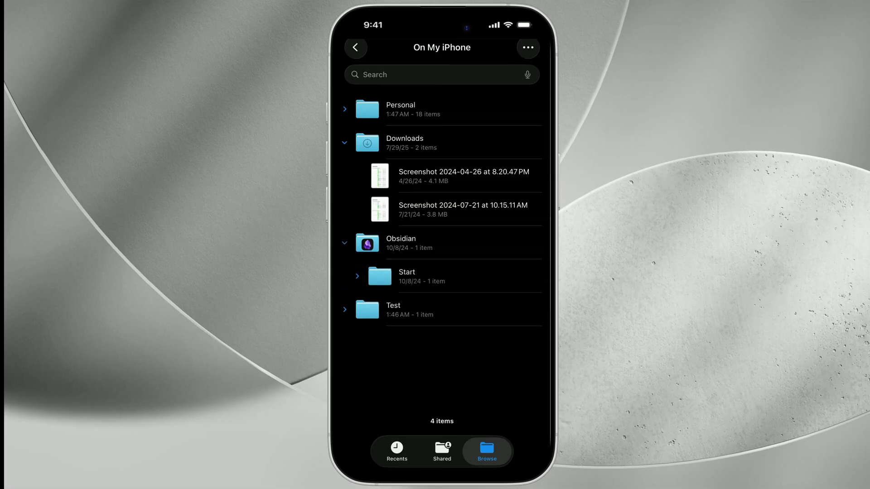
left_click(344, 309)
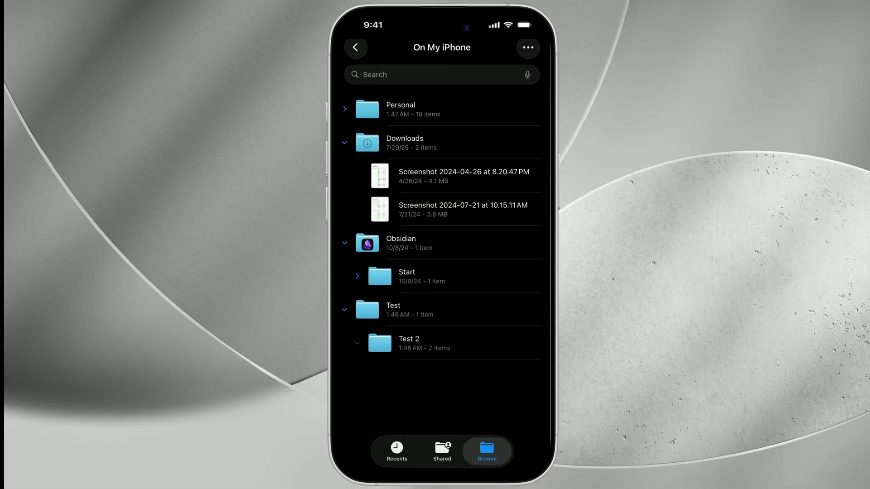
left_click(358, 276)
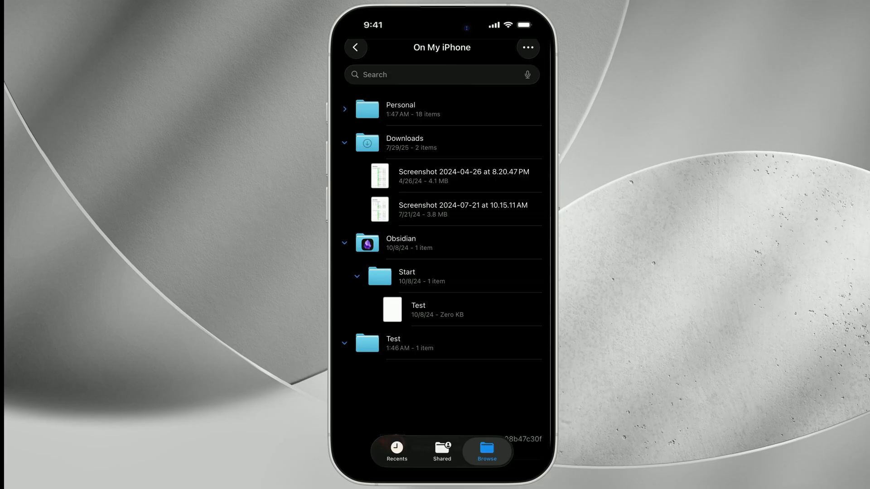
left_click(357, 275)
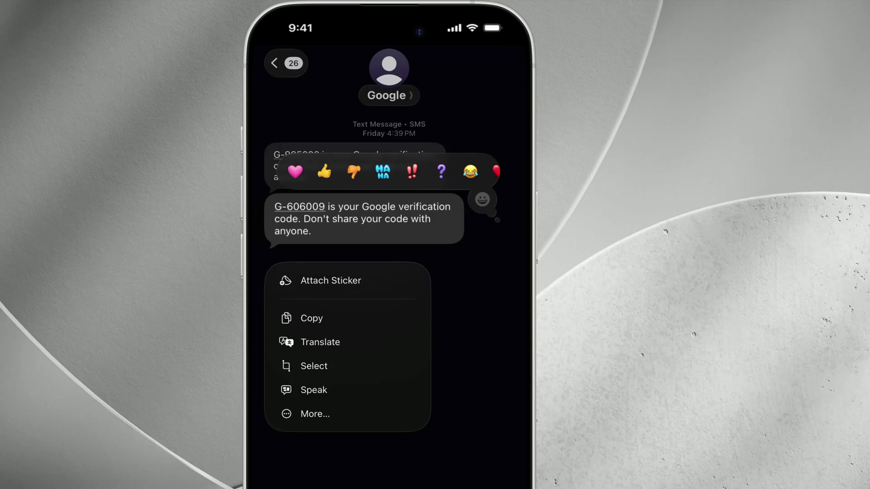
Long-press the Google verification code message to show its tapback bar and action menu
left_click(314, 366)
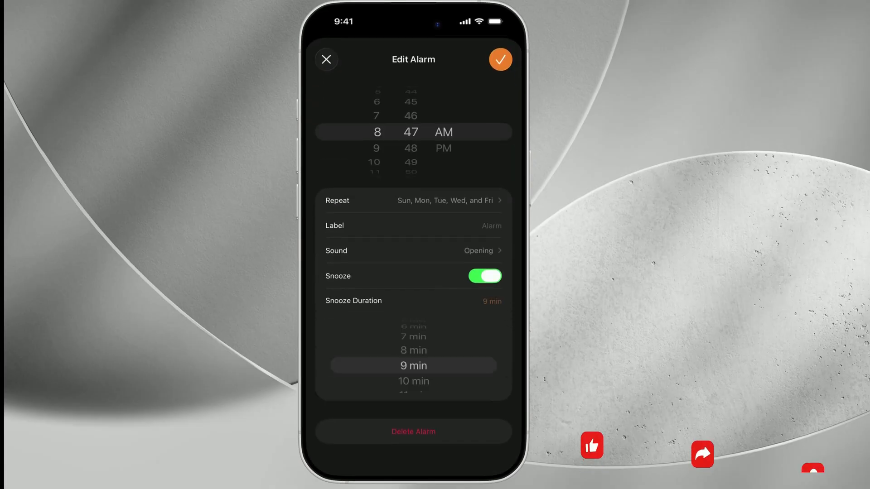
Scroll the Snooze Duration minutes wheel down toward 2 minutes
scroll("down", 3)
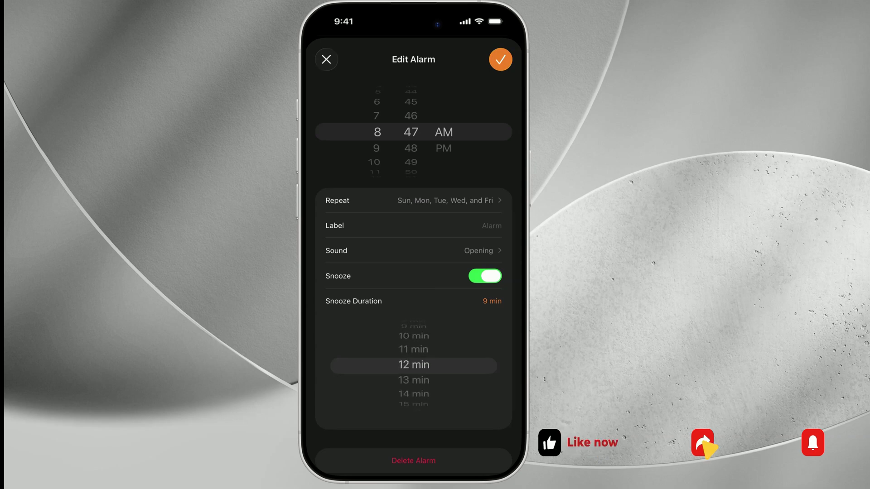
scroll("down", 3)
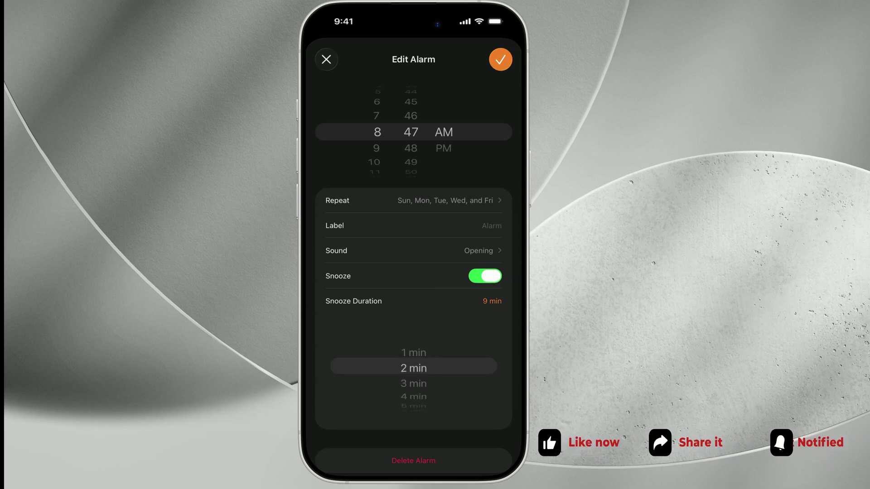
scroll("down", 3)
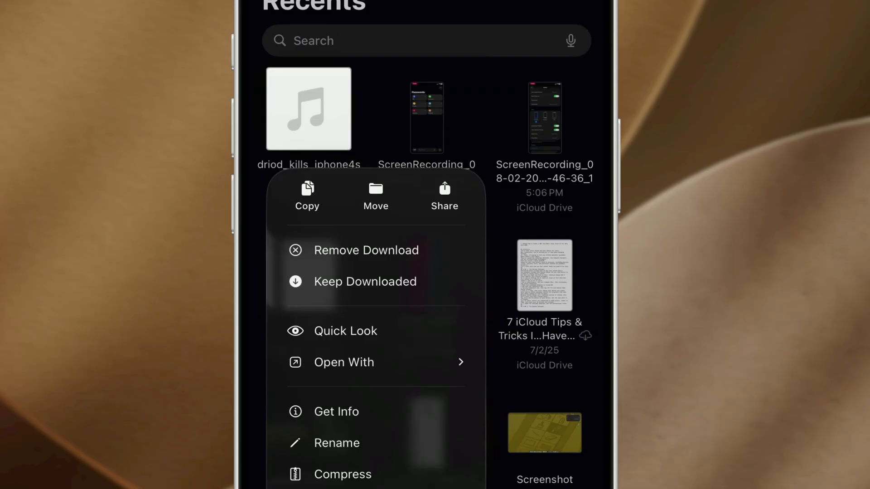
Open the driod_kills_iphone4s share sheet showing Use as Ringtone, then leave it
left_click(444, 197)
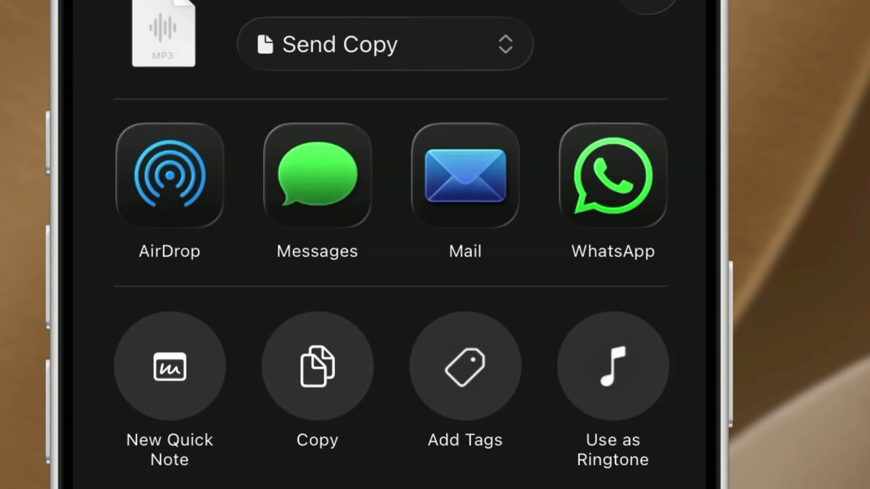
left_click(612, 366)
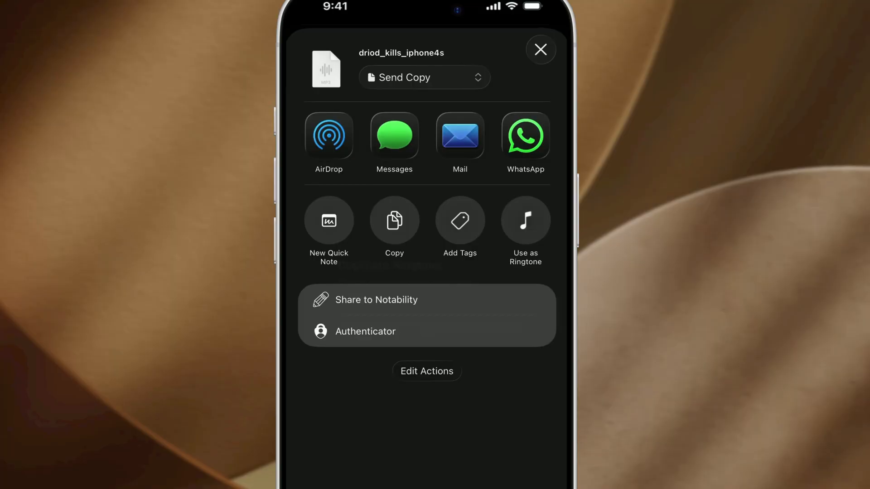
left_click(539, 50)
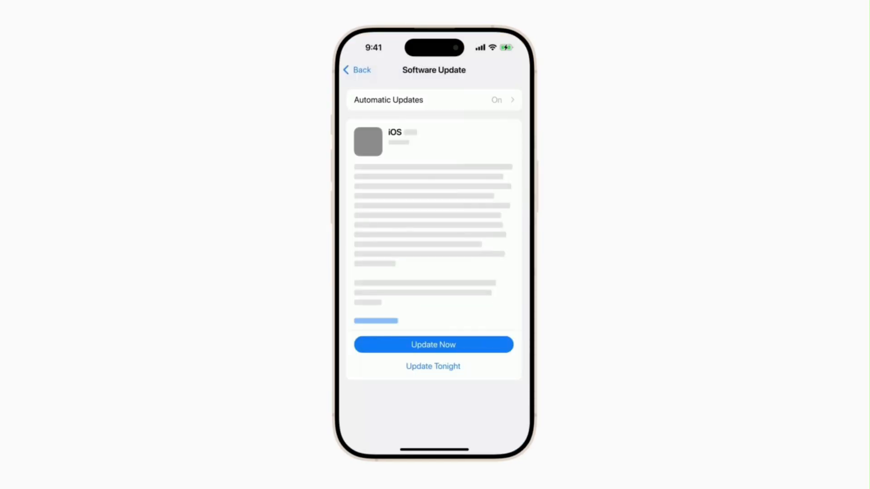
Open Settings > General > Software Update to show the available iOS update
left_click(434, 344)
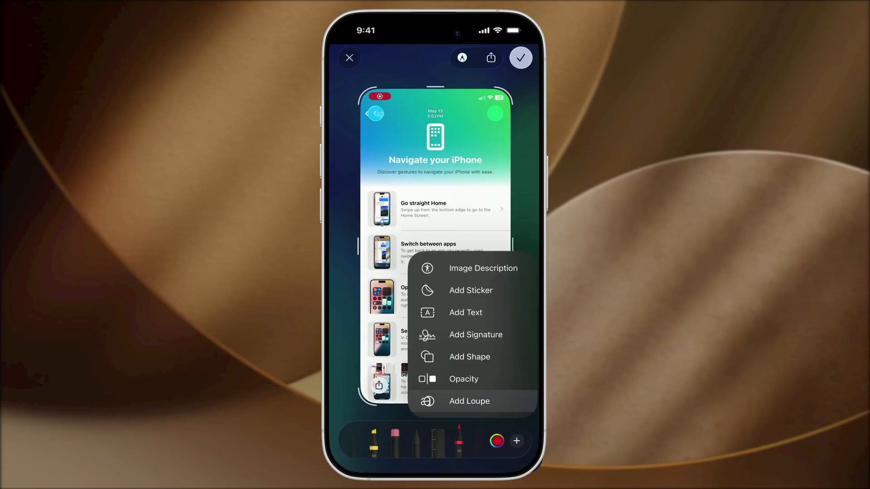
Add a loupe over the Navigate your iPhone screenshot and show its stroke options
left_click(469, 400)
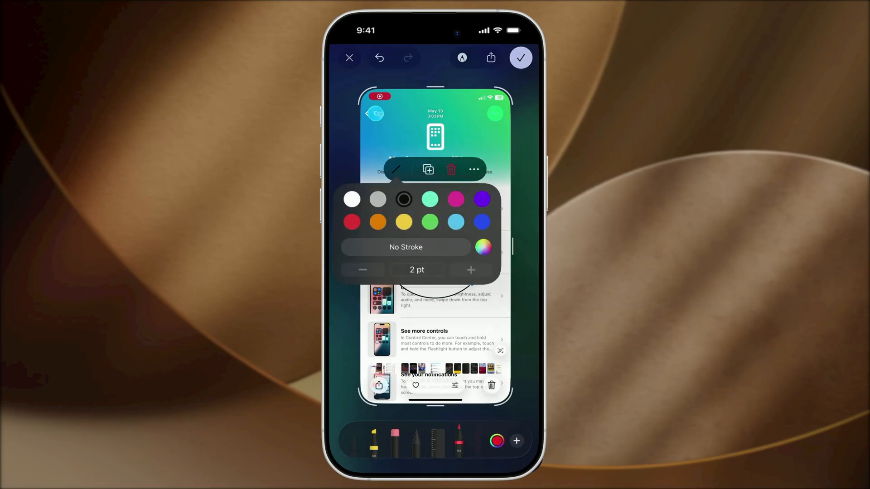
left_click(470, 270)
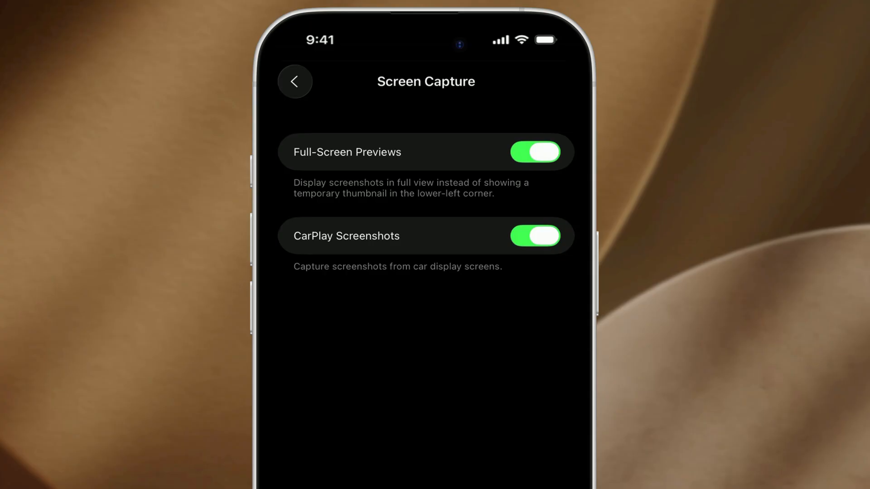
Switch Full-Screen Previews off and back on, leaving CarPlay Screenshots on
left_click(534, 151)
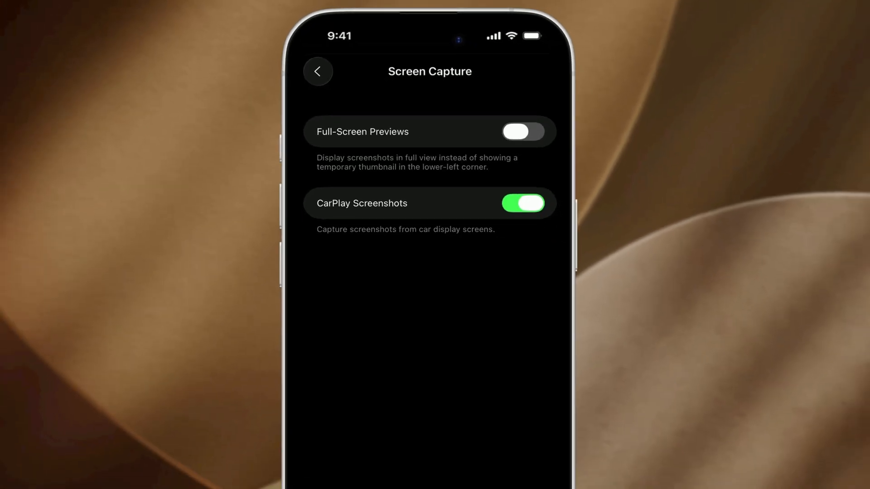
left_click(522, 132)
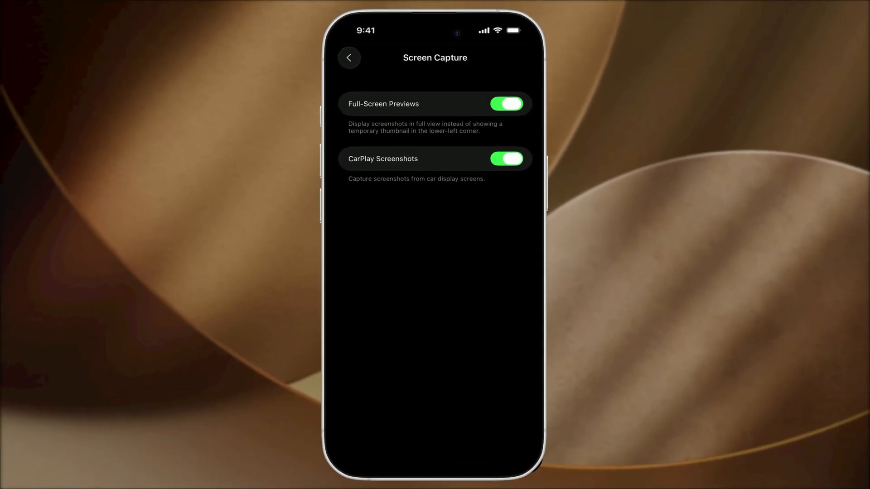